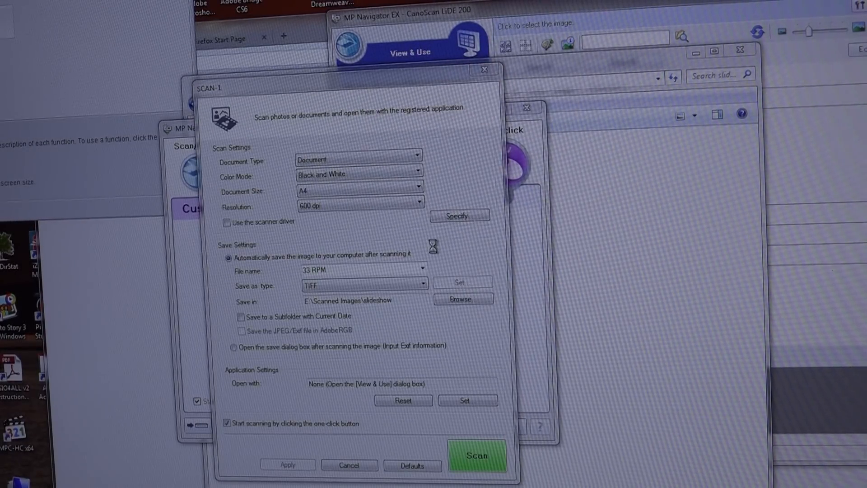
Scan the disc as a TIFF named 33 RPM into E:\Scanned Images\slideshow
{"action": "left_click", "coordinate": [476, 455]}
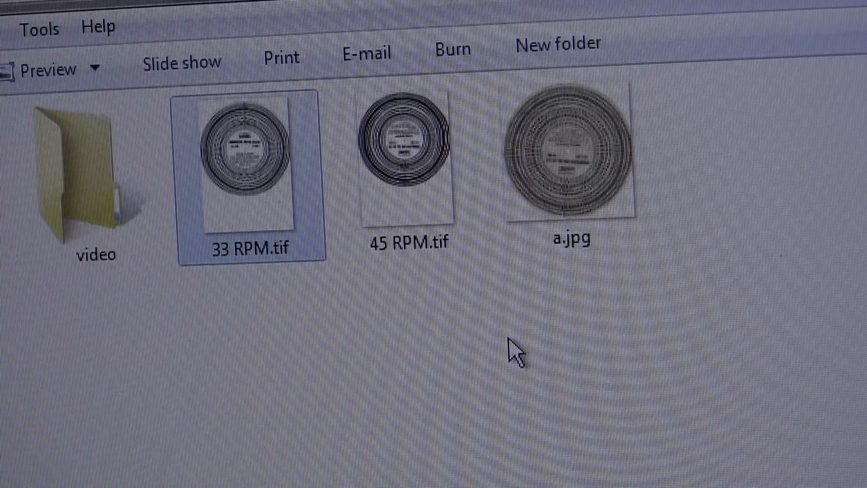
View 33 RPM.tif in Photo Viewer and bring up Print Pictures for the Samsung CLP-510
{"action": "double_click", "coordinate": [247, 166]}
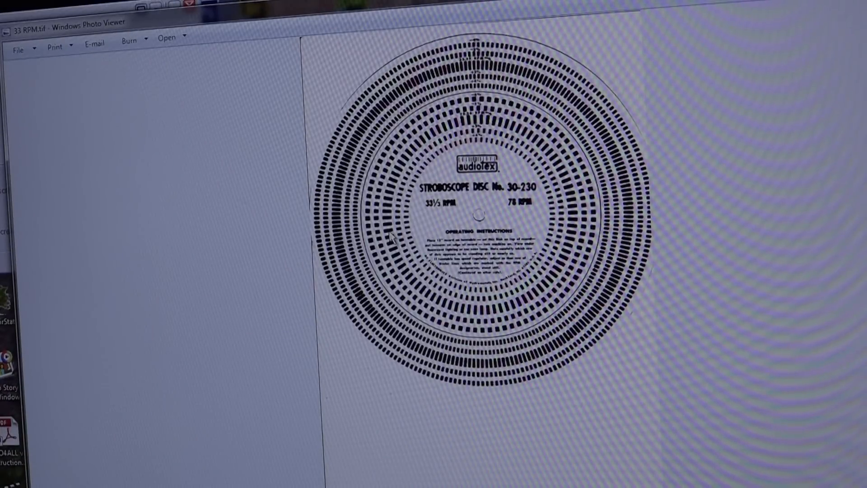
{"action": "left_click", "coordinate": [56, 46]}
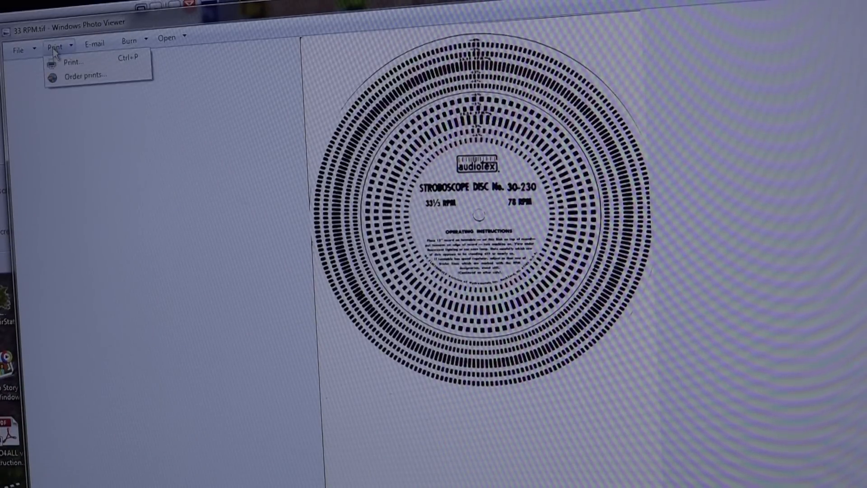
{"action": "left_click", "coordinate": [73, 61]}
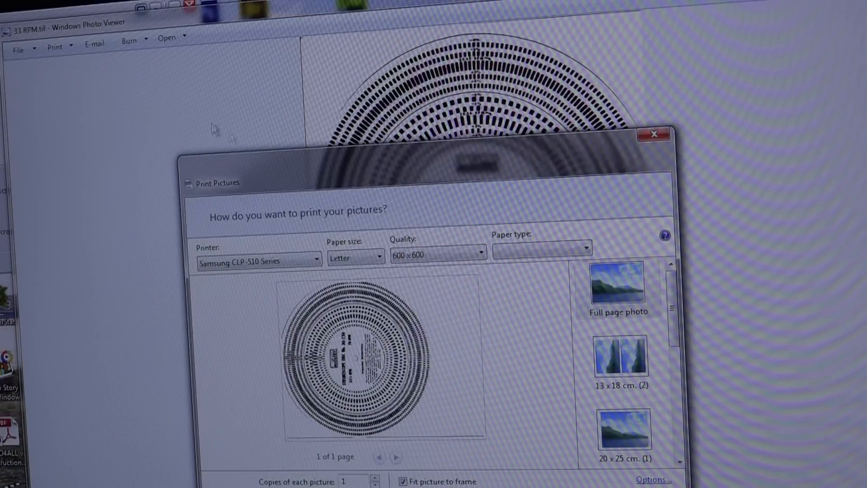